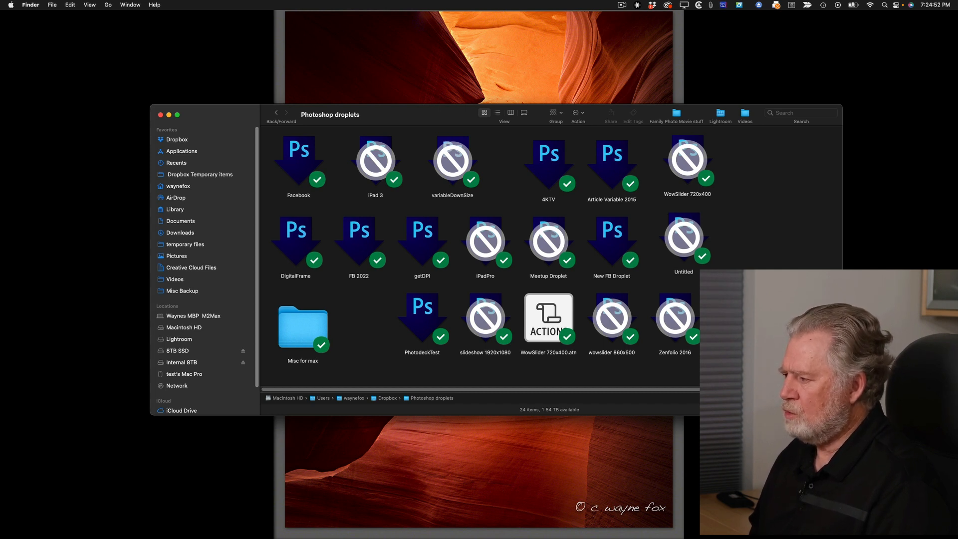
# Launch the getDPI droplet normally and dismiss the resulting 'damaged' warning without trashing it
pyautogui.doubleClick(422, 241)
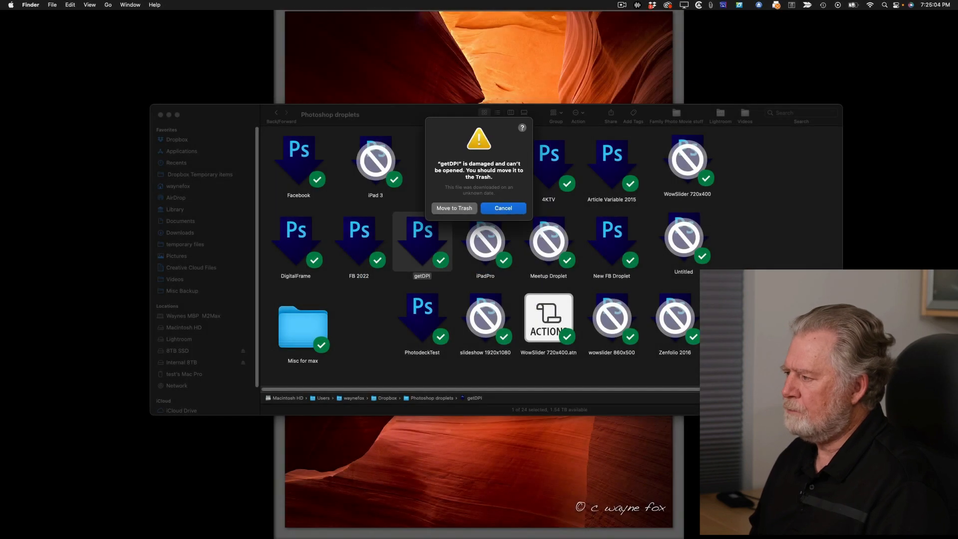
pyautogui.click(502, 207)
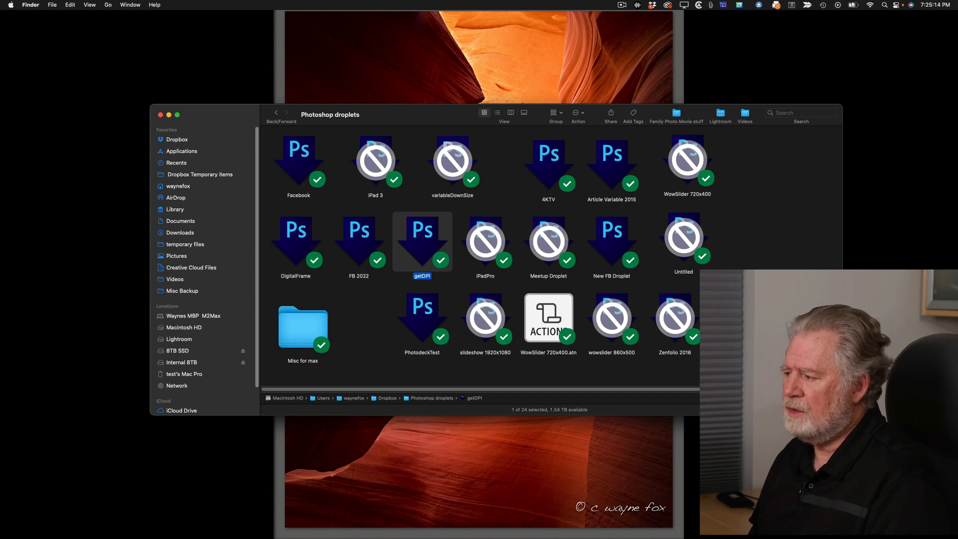
# Use right-click Open on getDPI and confirm Open to run it despite the damaged warning
pyautogui.rightClick(422, 243)
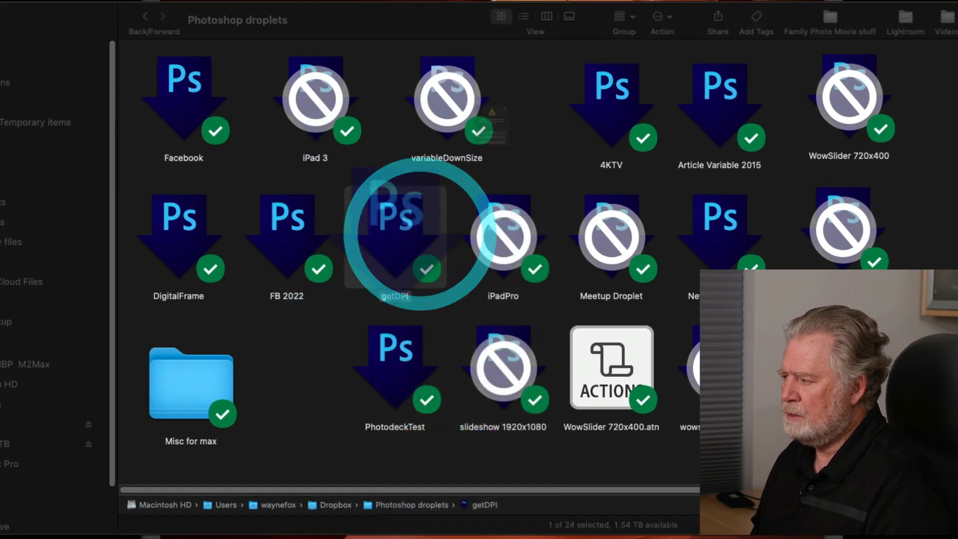
pyautogui.doubleClick(395, 227)
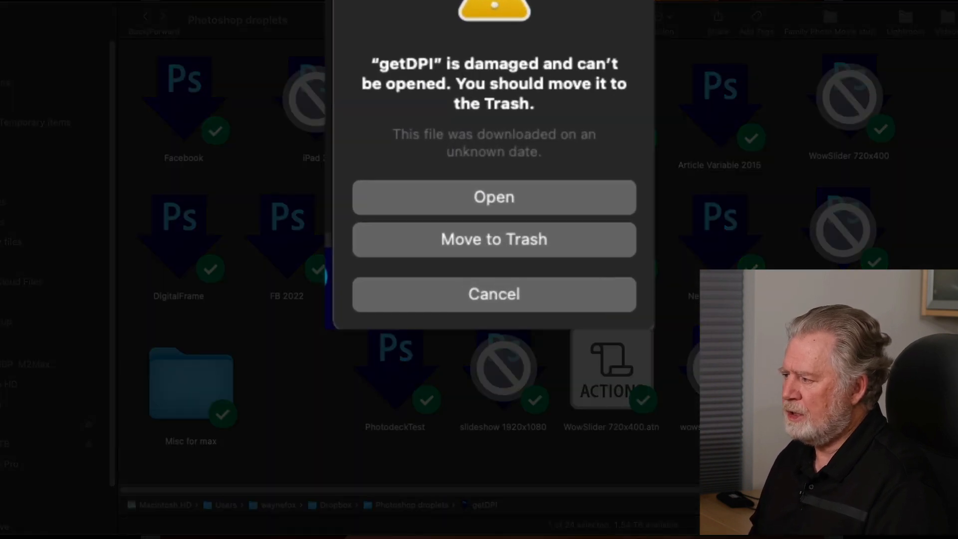
pyautogui.click(493, 293)
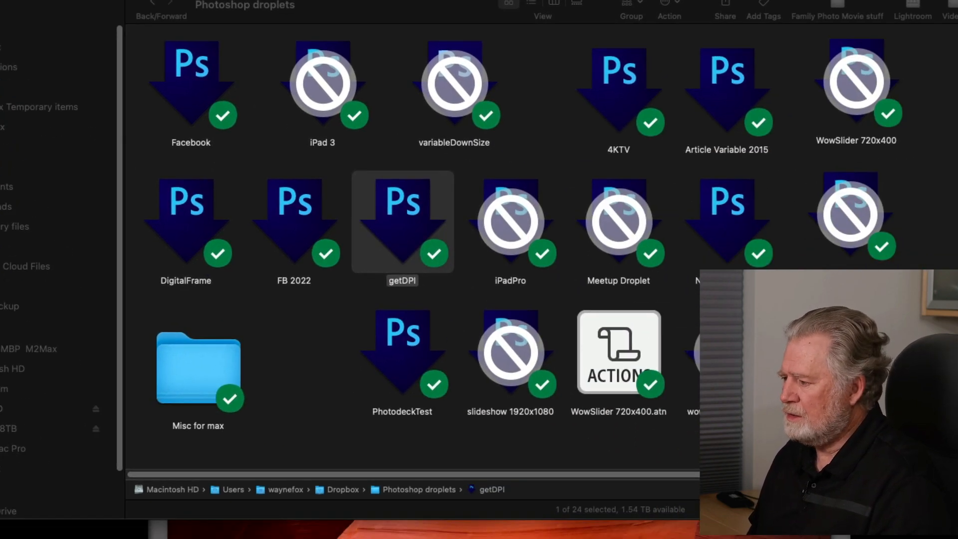
# Launch the PhotodeckTest droplet, which raises the same damaged warning
pyautogui.doubleClick(401, 353)
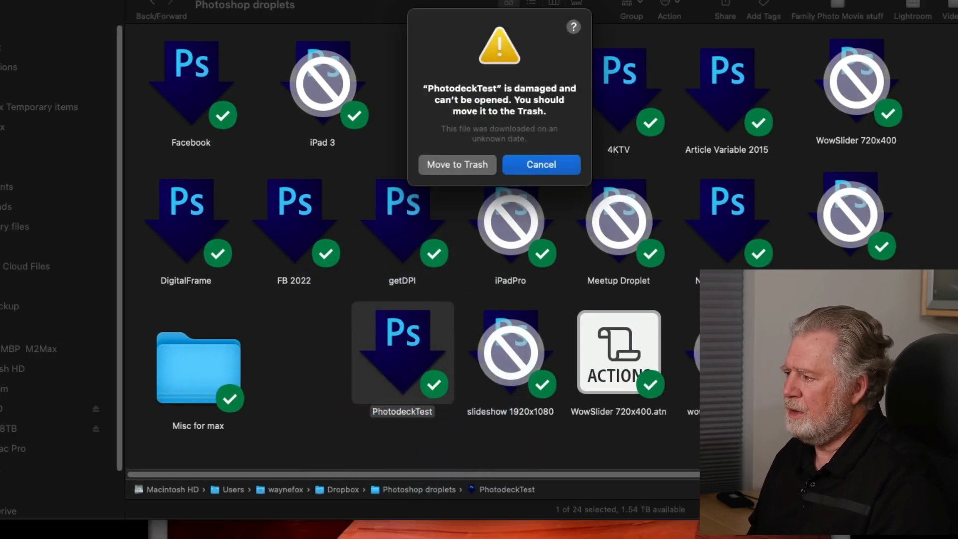